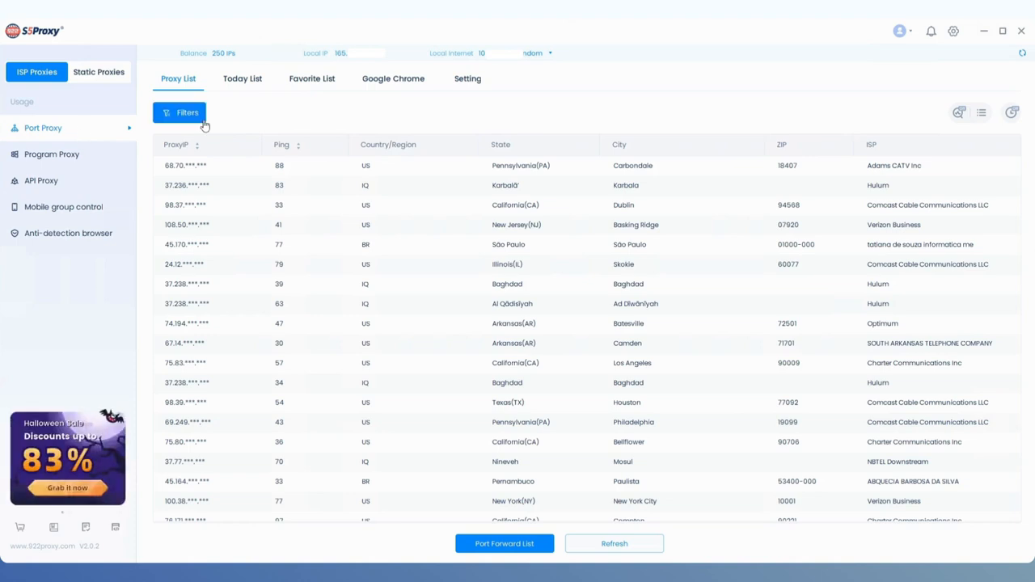
- Filter the proxy list to [US] United States with all states and confirm
click(179, 113)
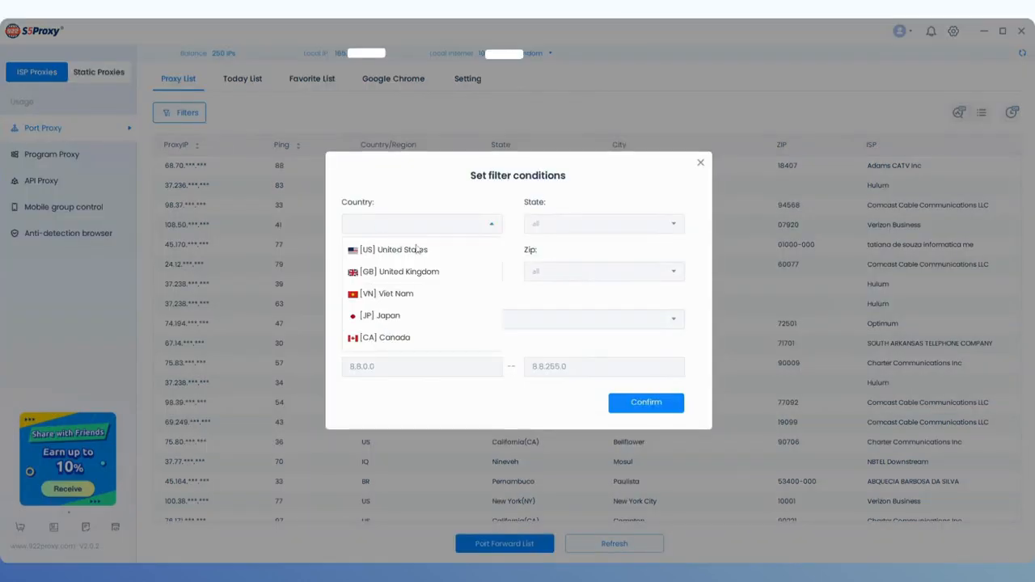
click(395, 249)
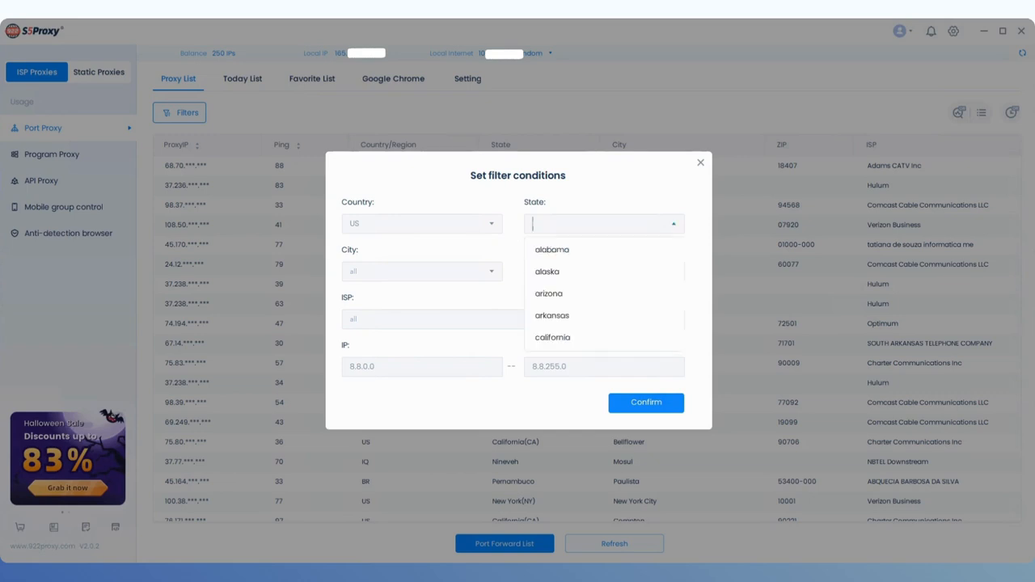
click(421, 272)
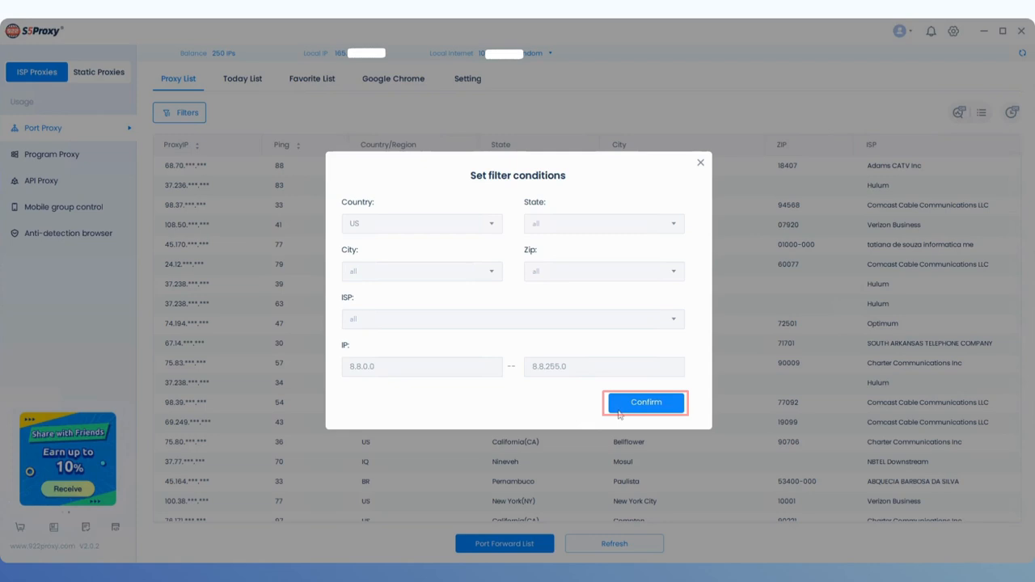
click(646, 401)
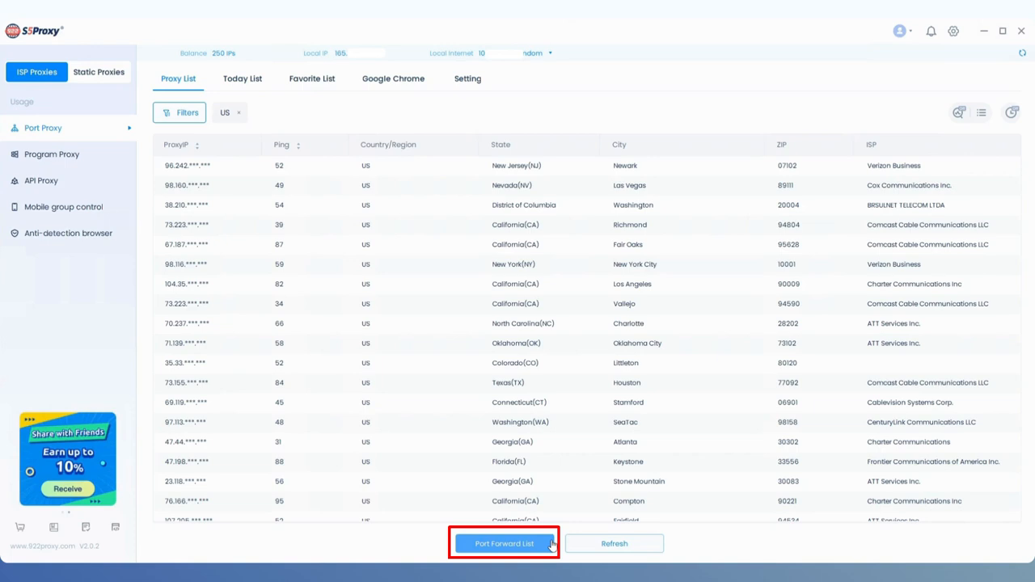
- From the Port Forward List, copy the US proxy details on port 30000
click(504, 543)
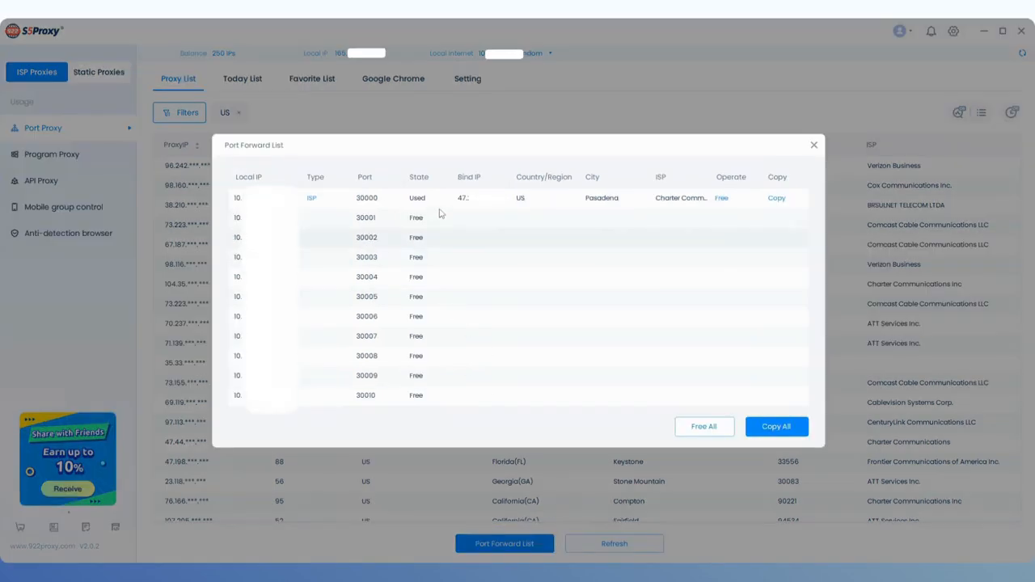
click(777, 197)
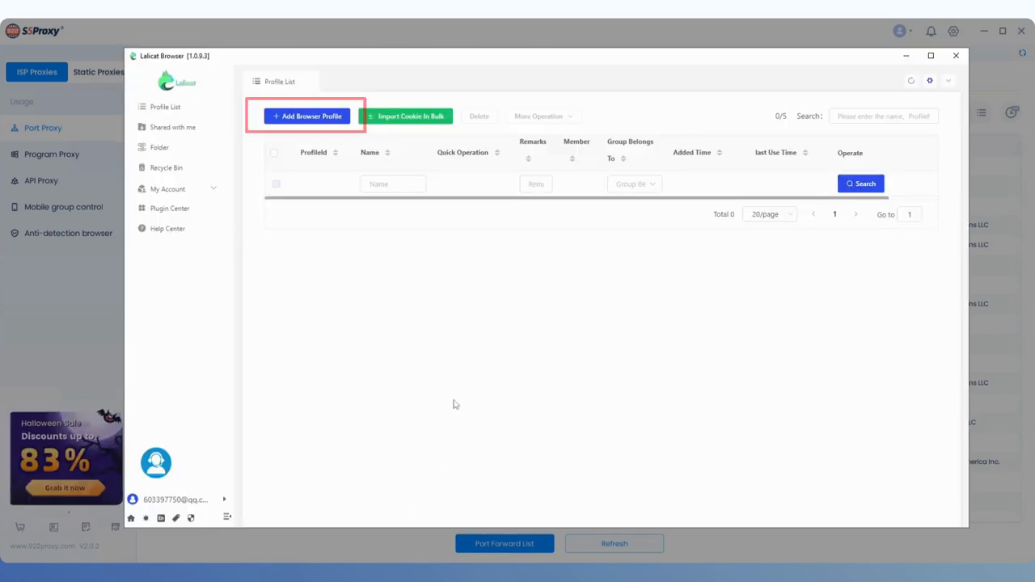
- Create a new browser profile and name it 123
click(307, 116)
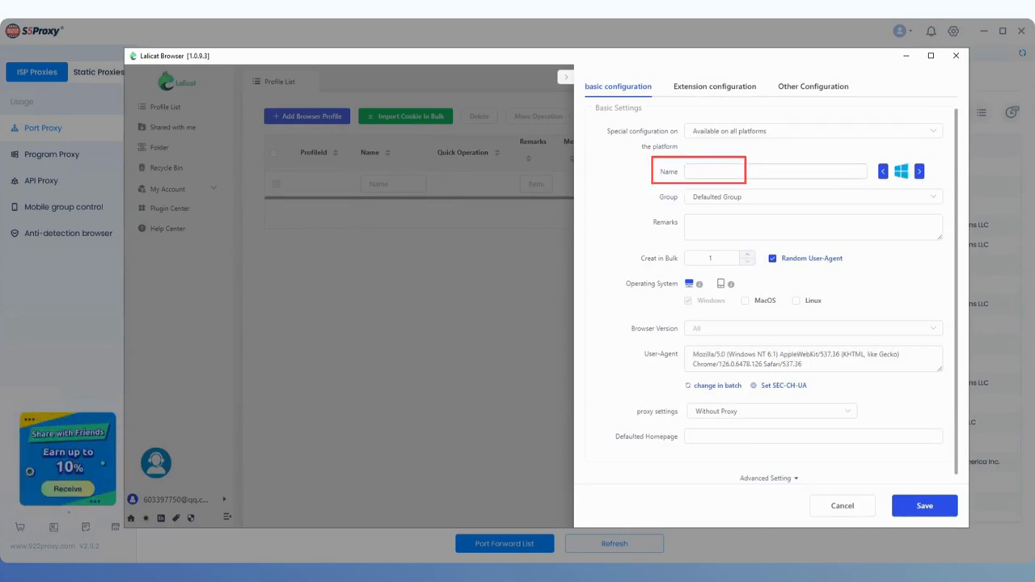
text(123)
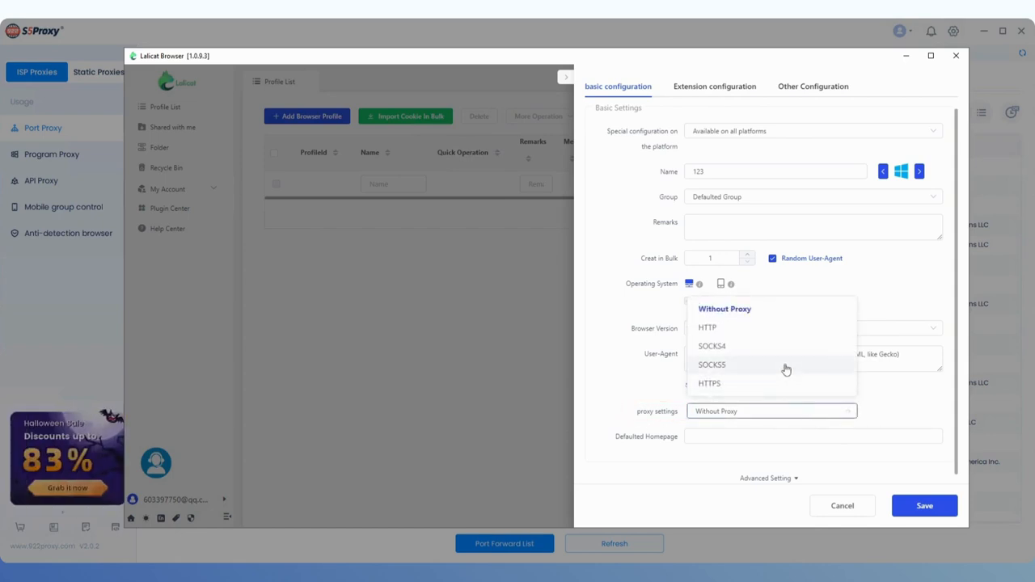
- Set the proxy to SOCKS5 and paste the copied IP address and port 30000
click(712, 366)
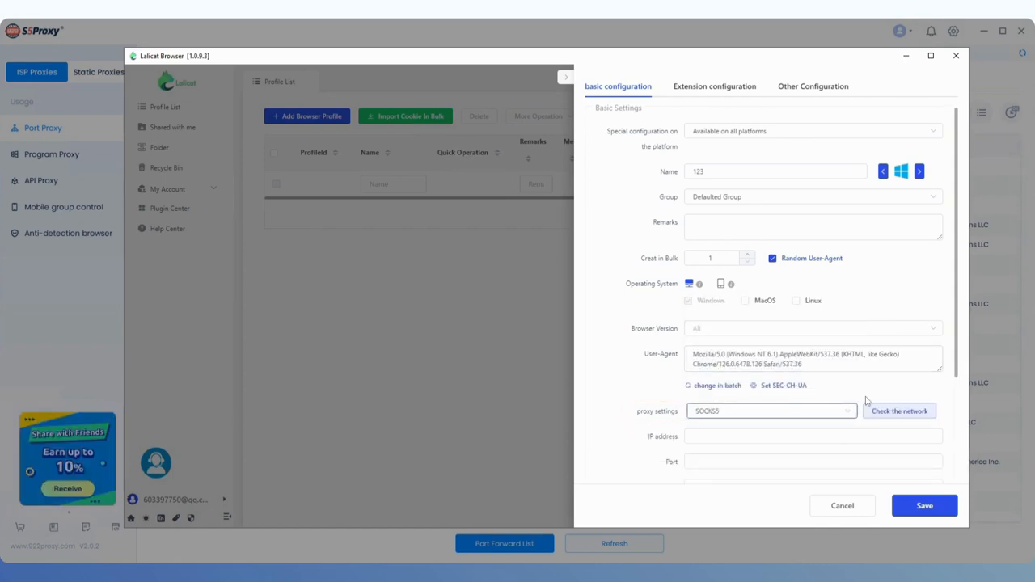
scroll(down, 3)
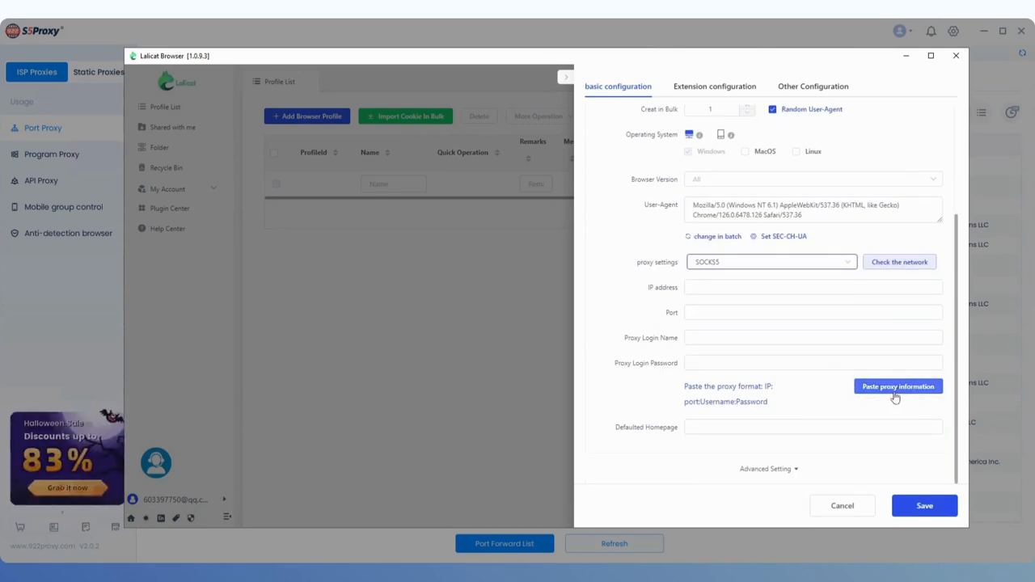
click(898, 387)
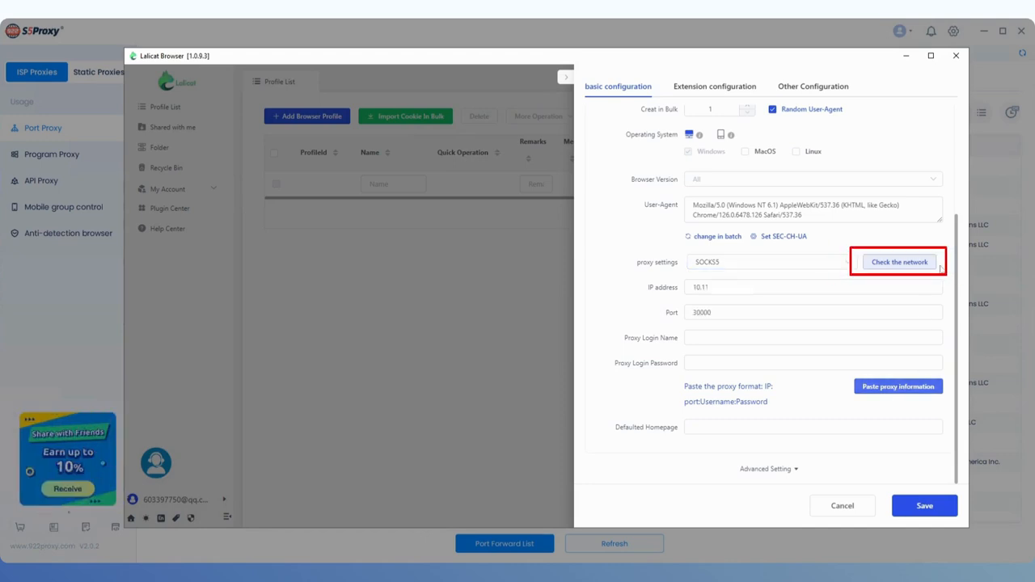
- Check the network resolves to a US location, save profile 123 and launch it
click(900, 262)
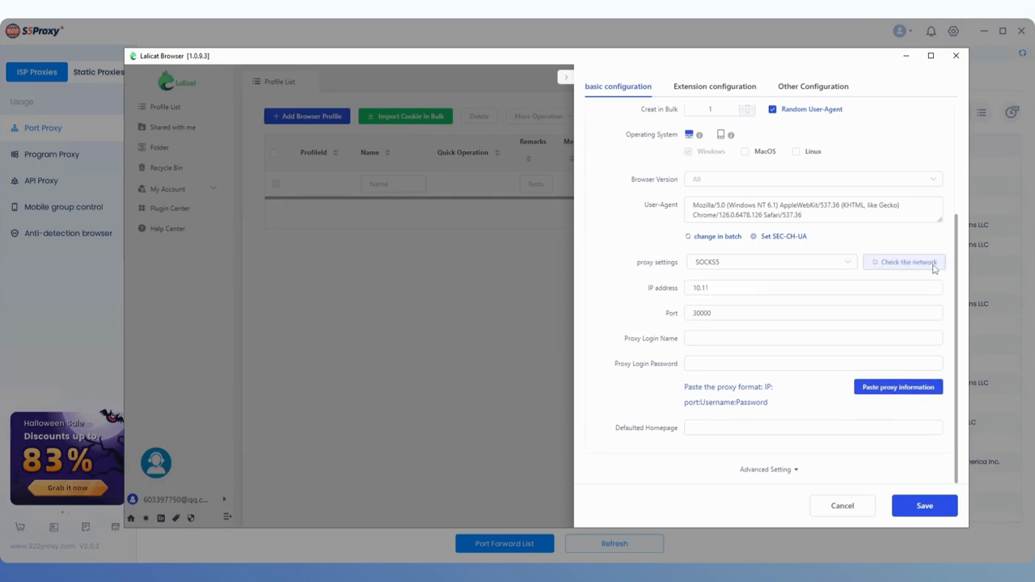
click(903, 262)
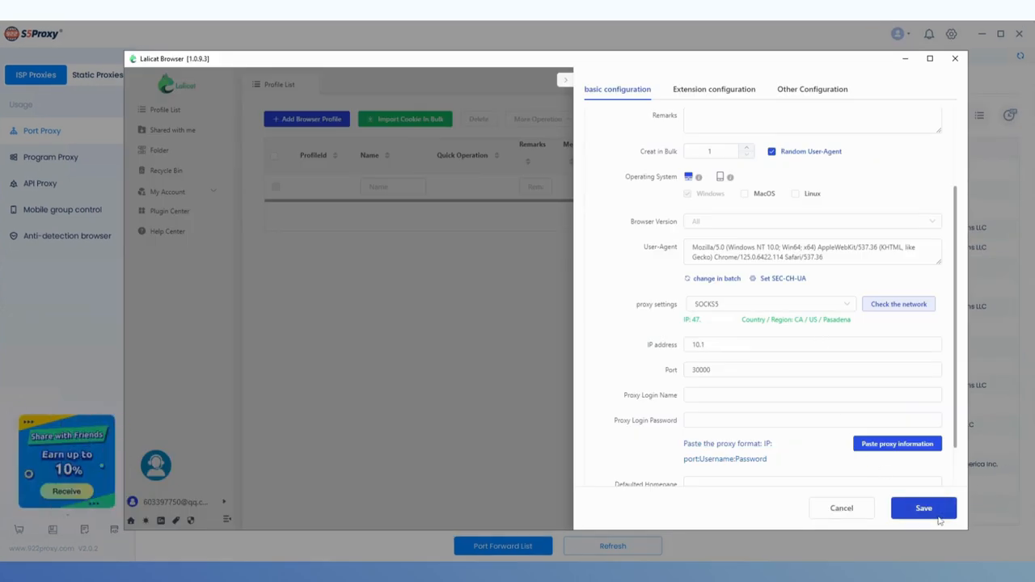
click(924, 508)
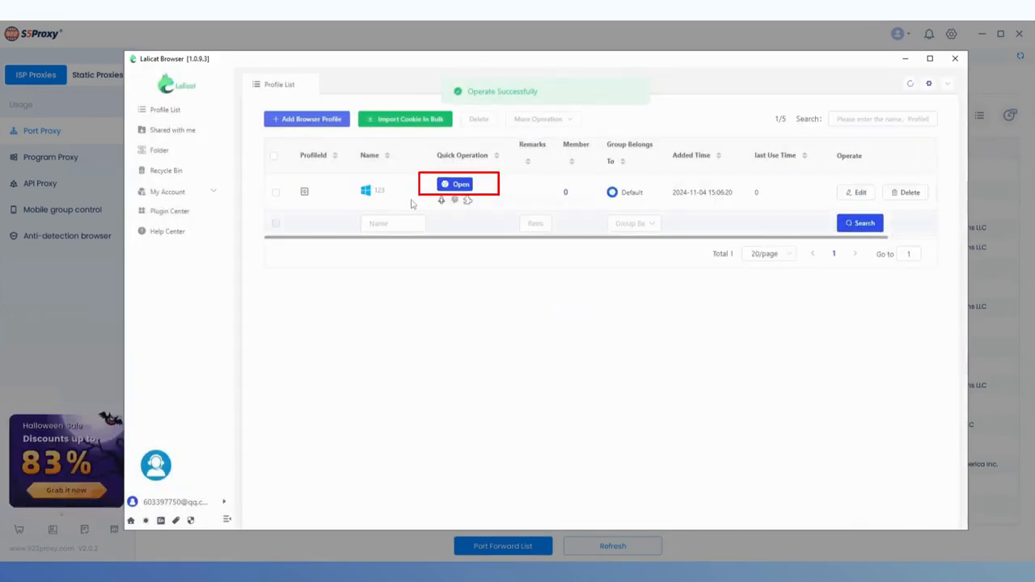
click(459, 184)
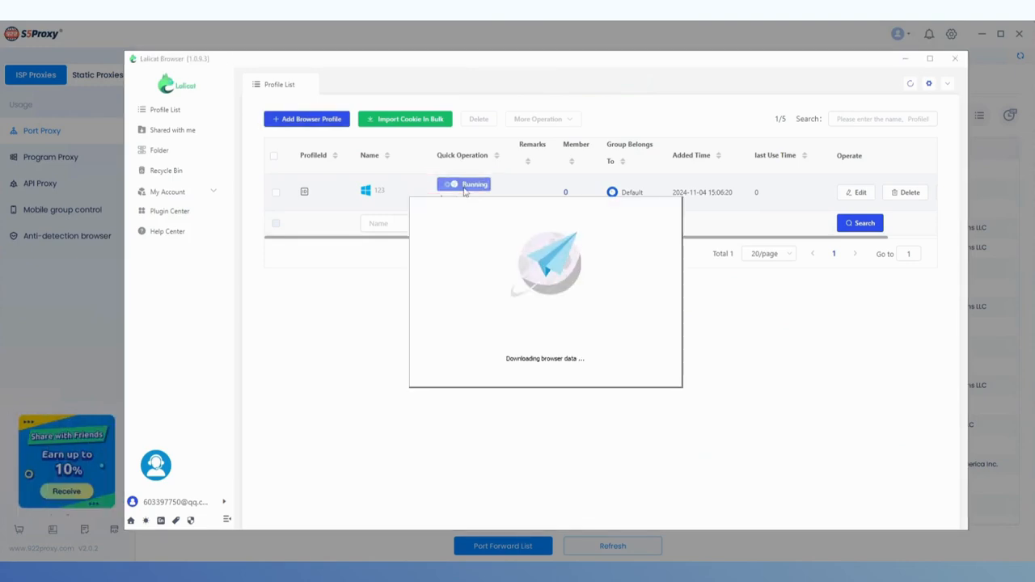